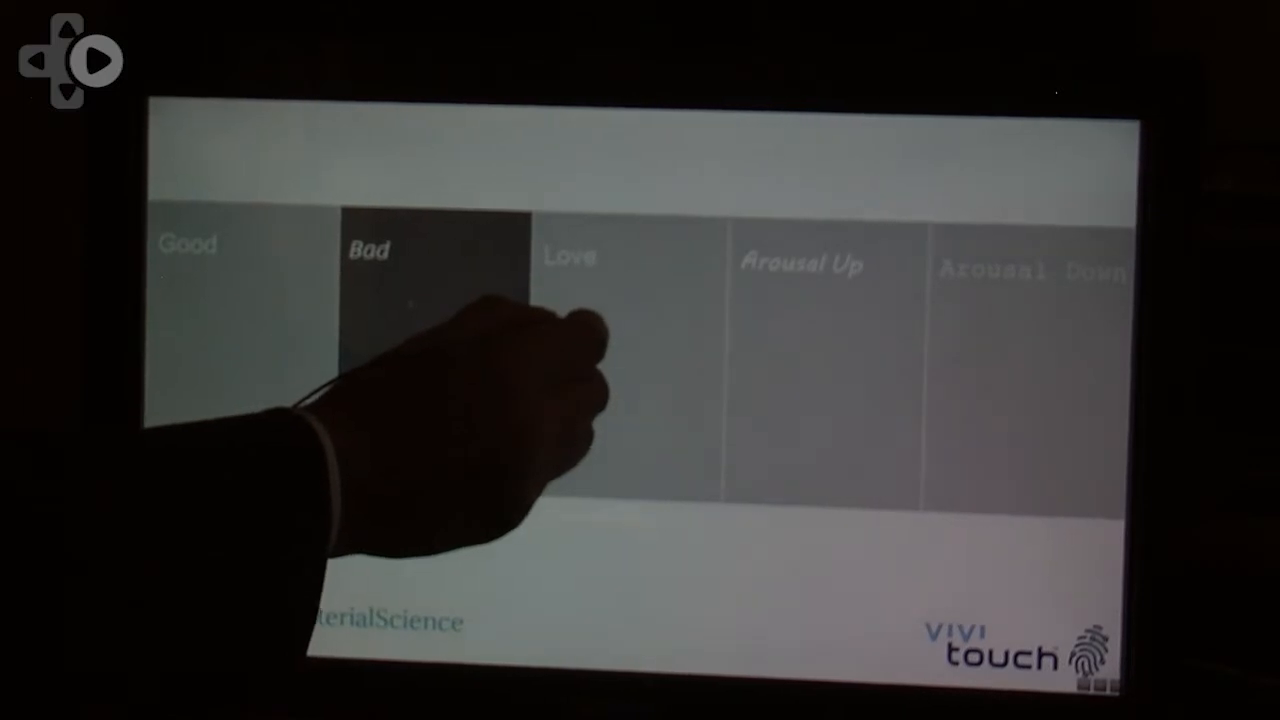
Step: Play the Love haptic effect from the emotion strip after Bad
click(584, 318)
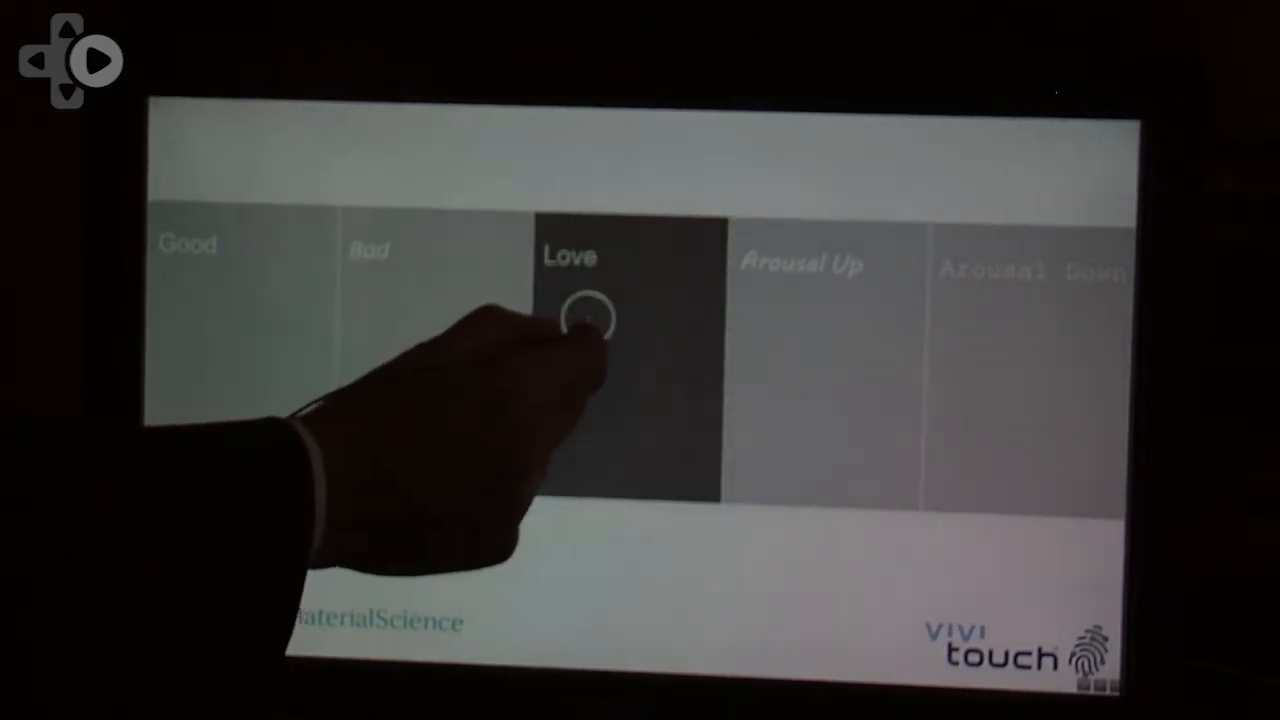